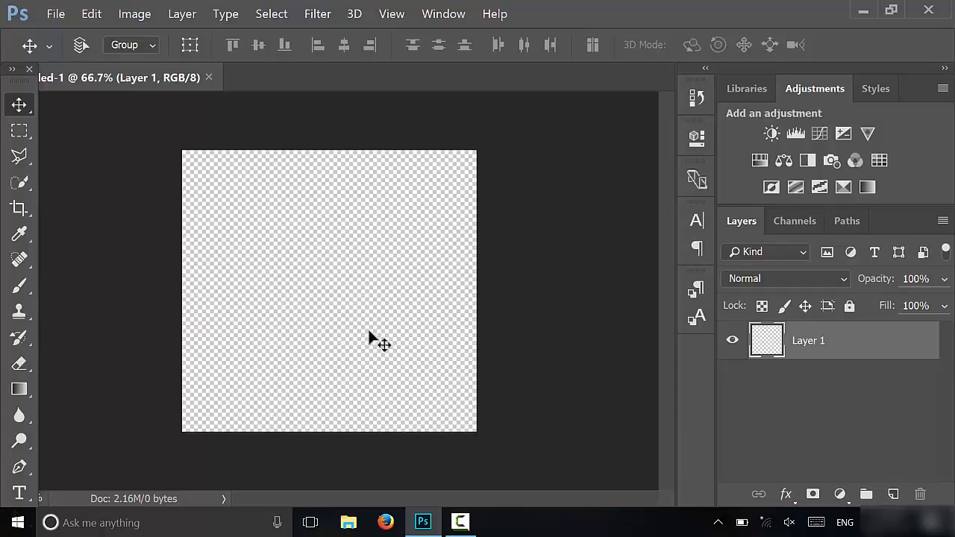
mouse_move(409, 256)
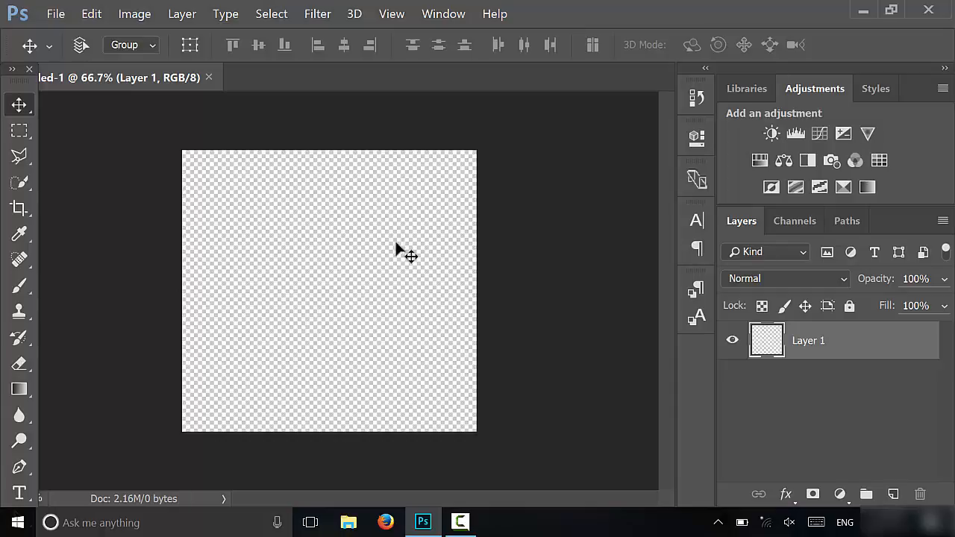
mouse_move(362, 331)
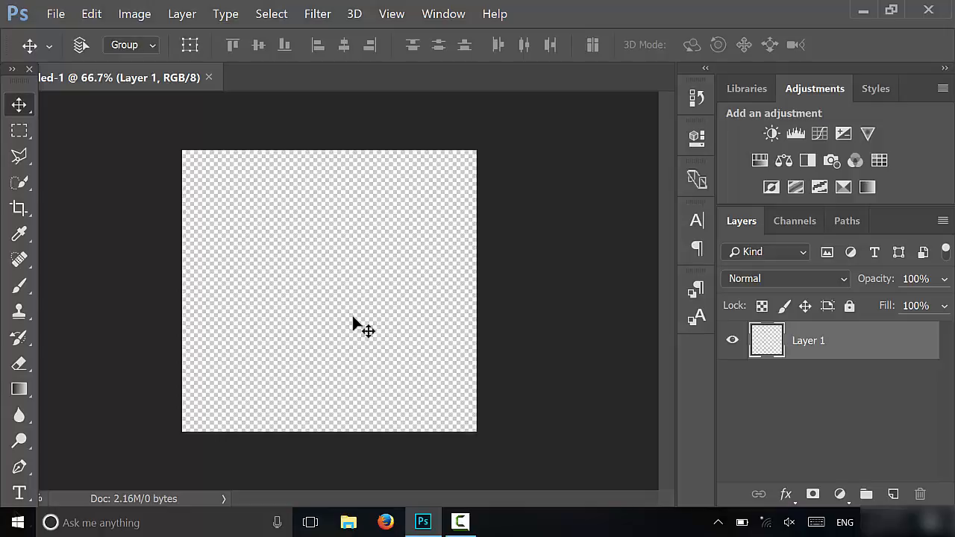
mouse_move(391, 333)
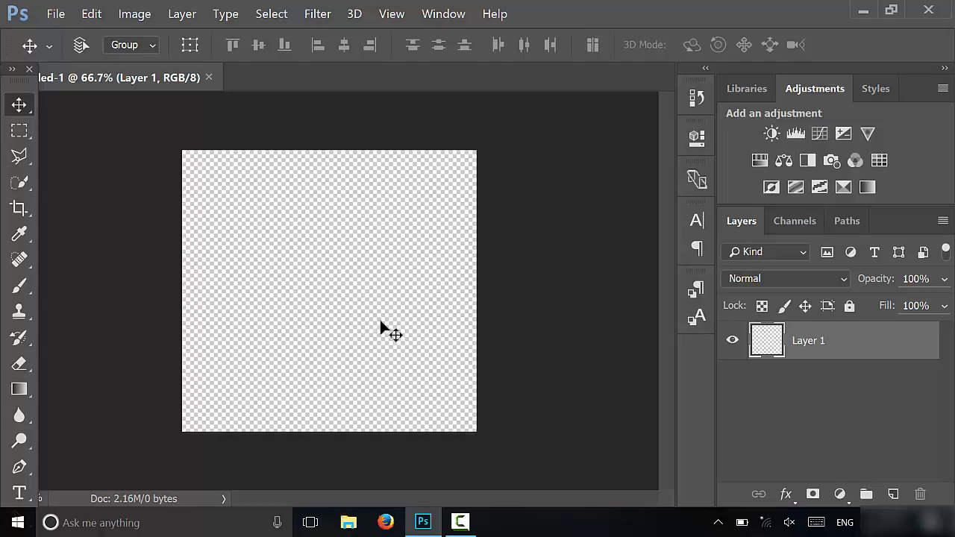
mouse_move(356, 270)
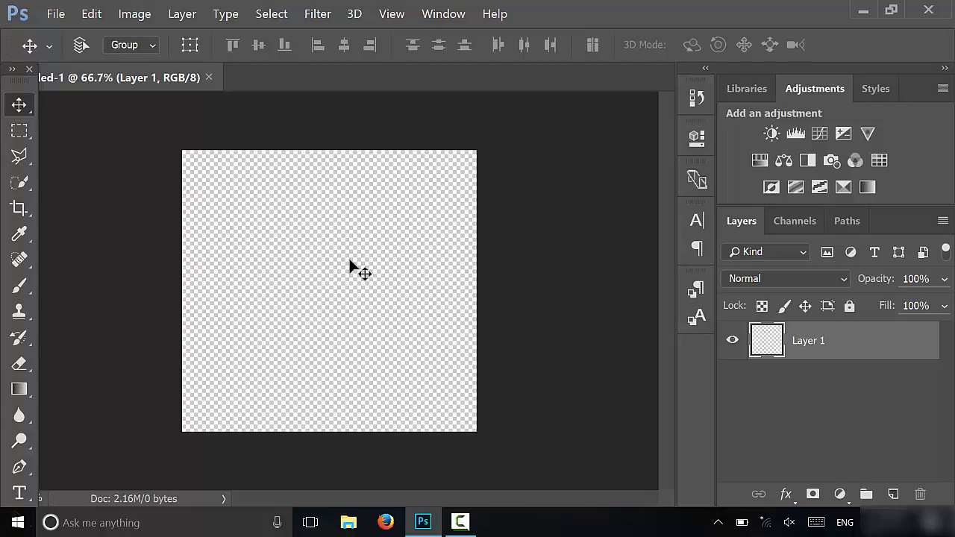
mouse_move(313, 322)
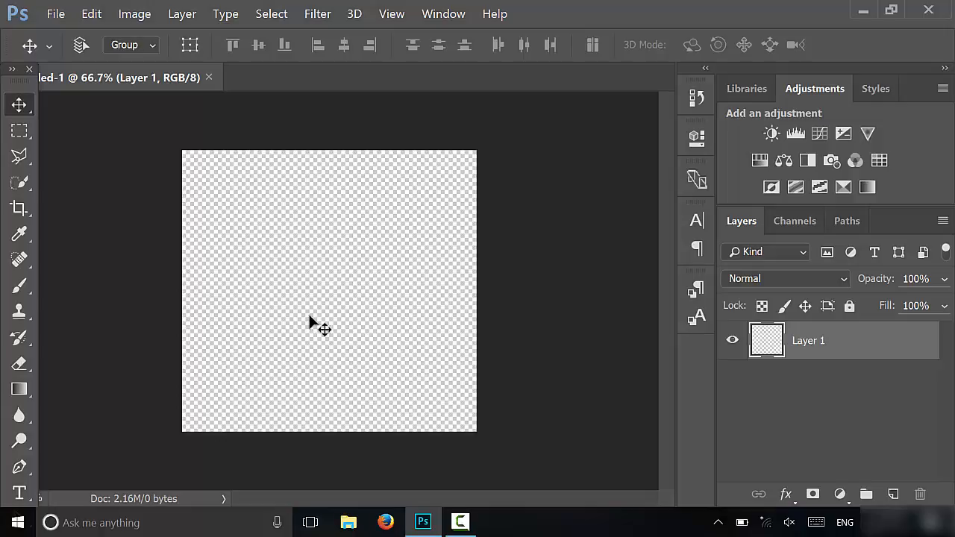
mouse_move(280, 308)
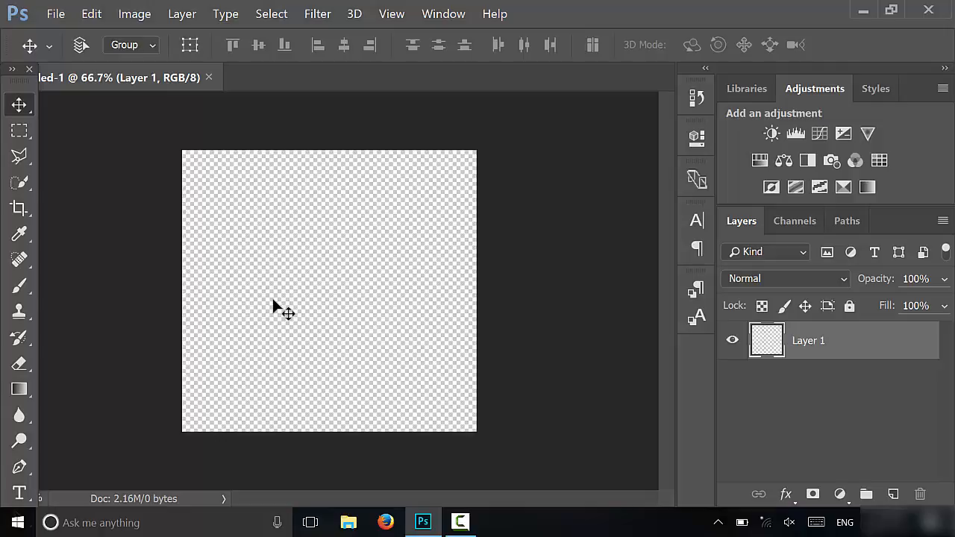
mouse_move(267, 328)
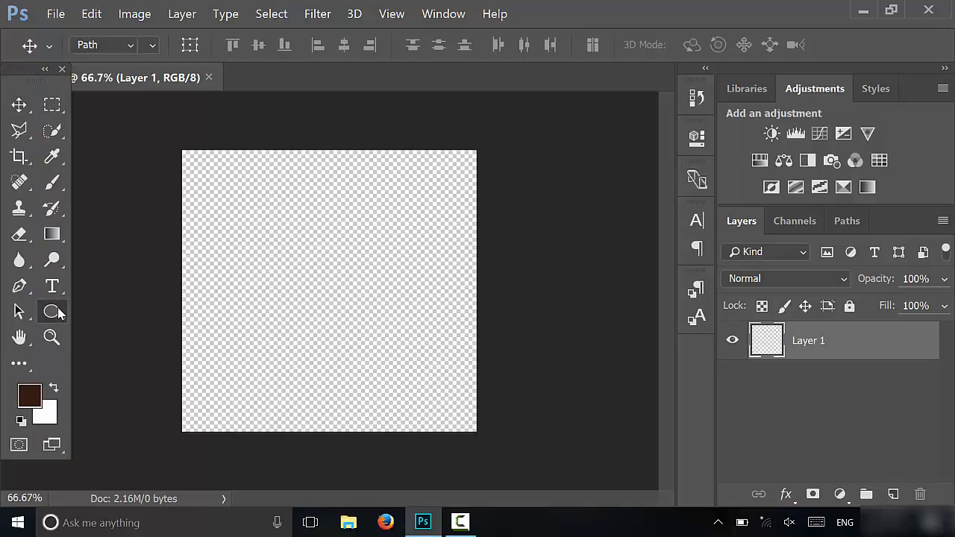
left_click(52, 311)
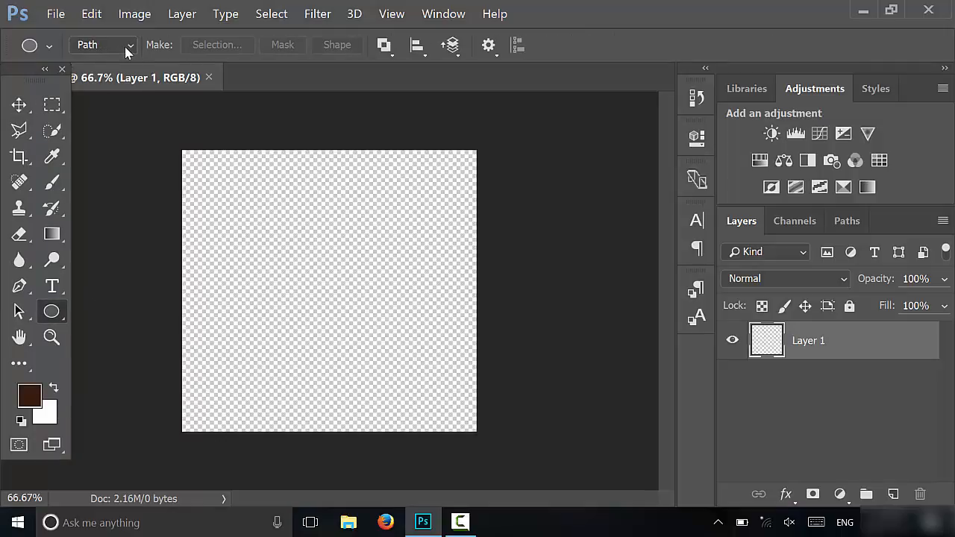
left_click(103, 44)
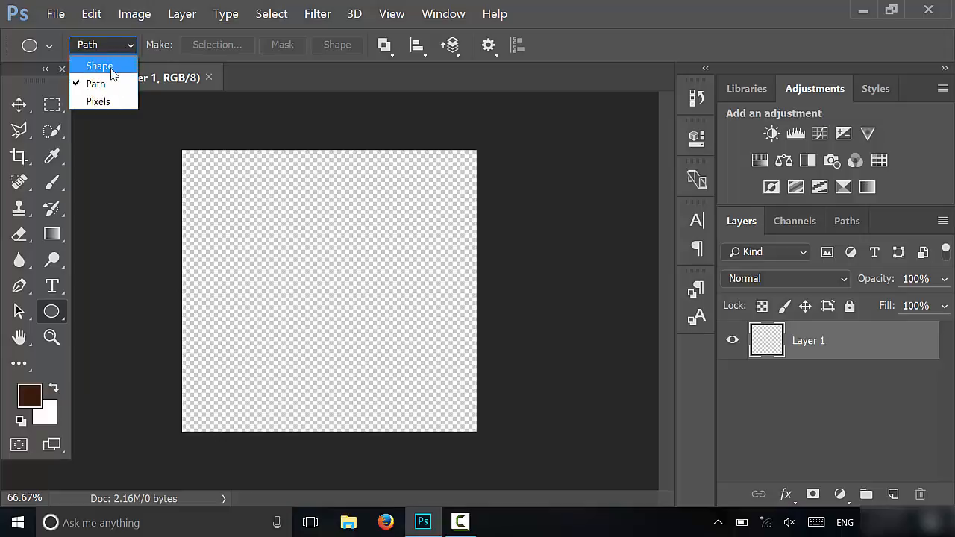
mouse_move(97, 100)
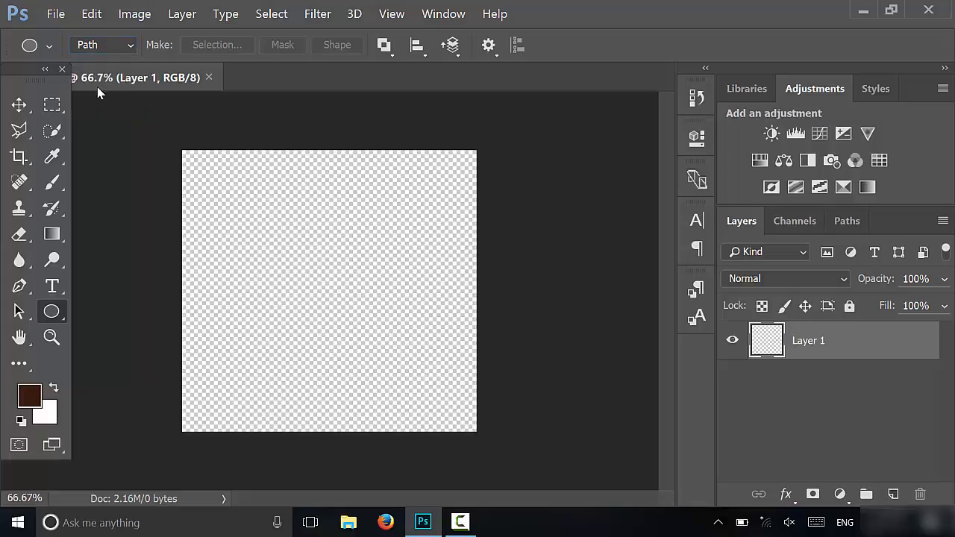
mouse_move(122, 66)
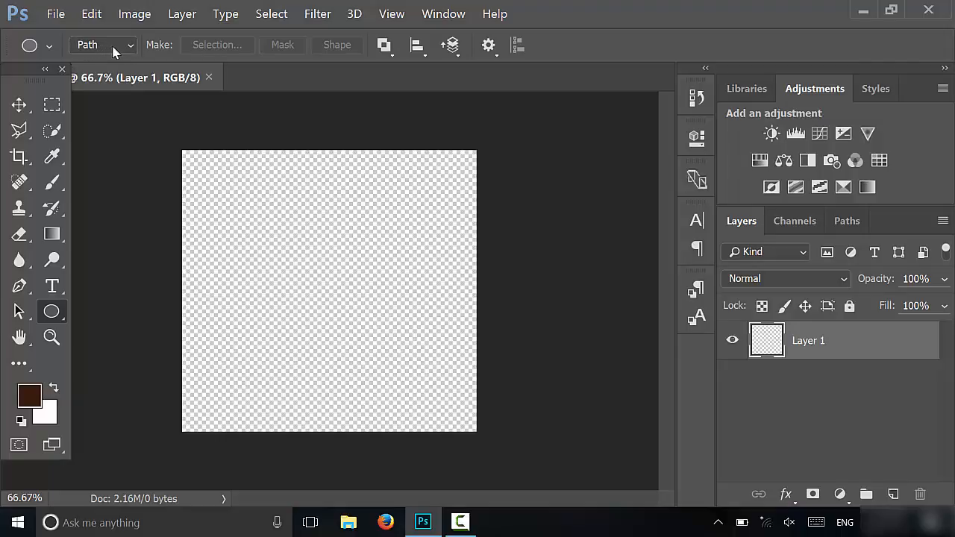
mouse_move(104, 44)
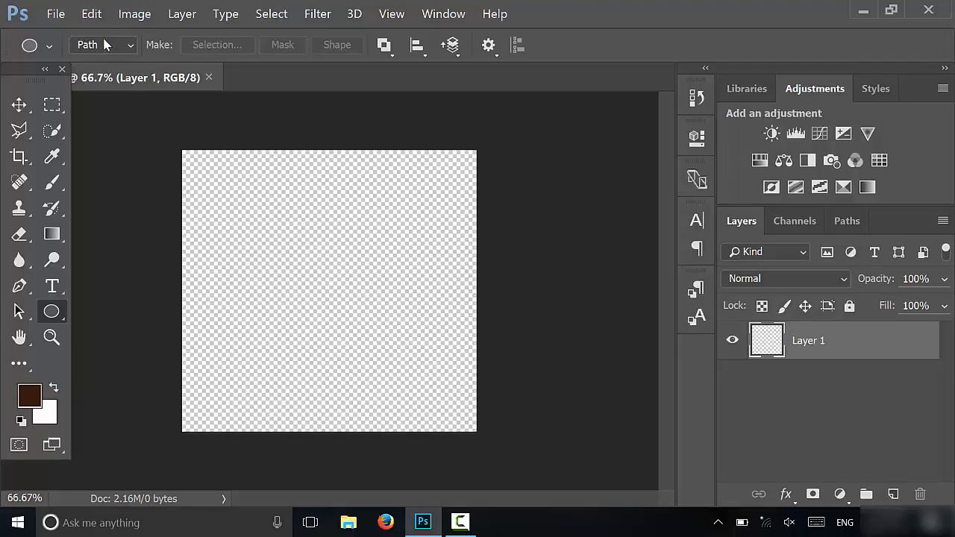
mouse_move(127, 54)
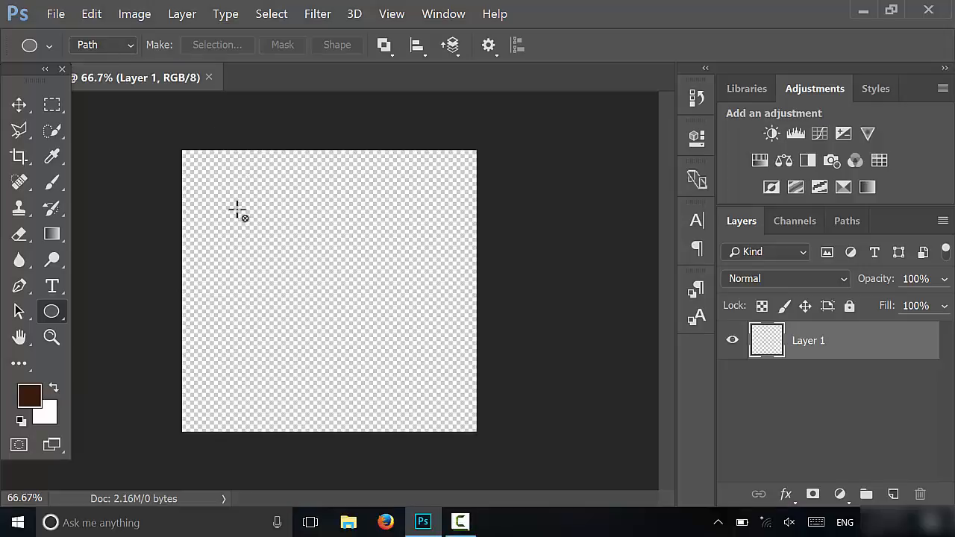
mouse_move(231, 215)
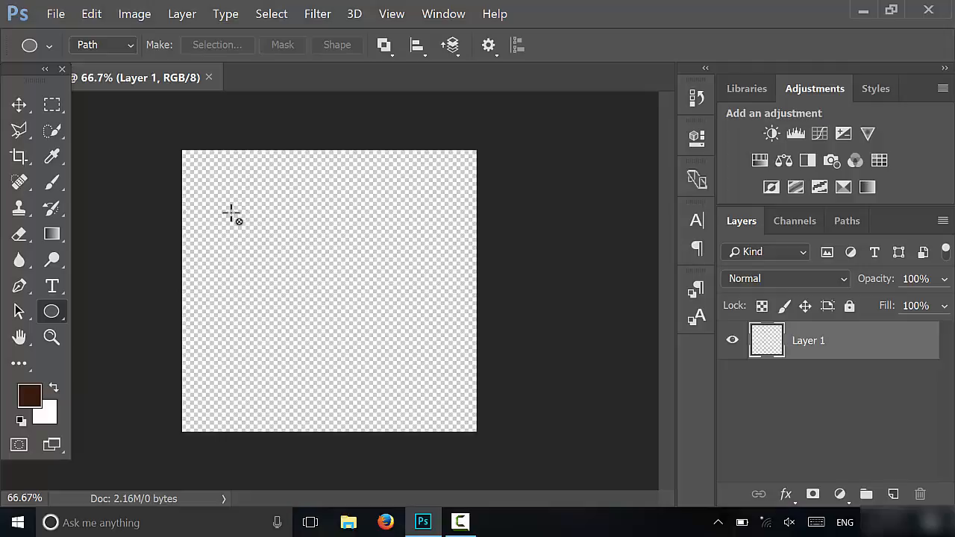
- Draw a large near-circular elliptical path across the canvas and close the shape properties panel
left_click_drag(230, 212, 373, 321)
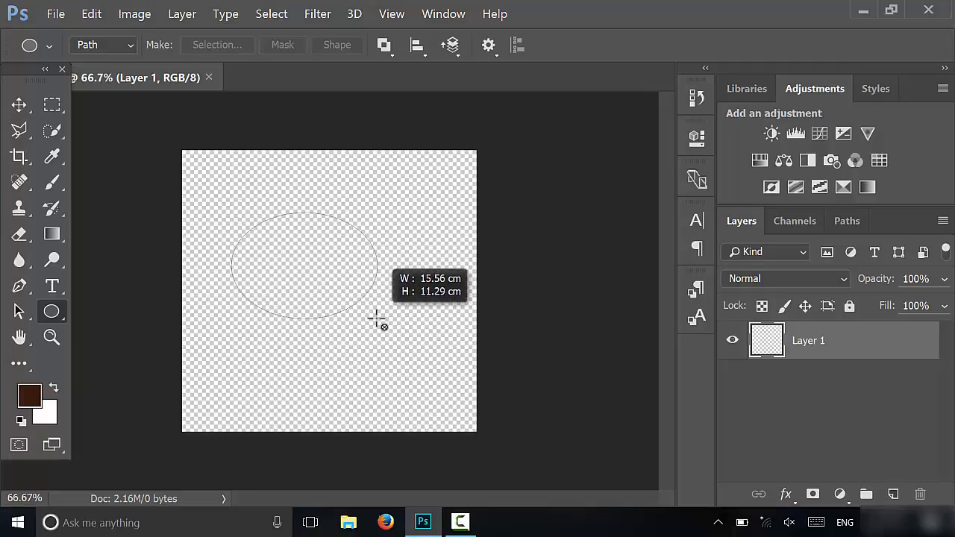
left_click_drag(373, 317, 425, 381)
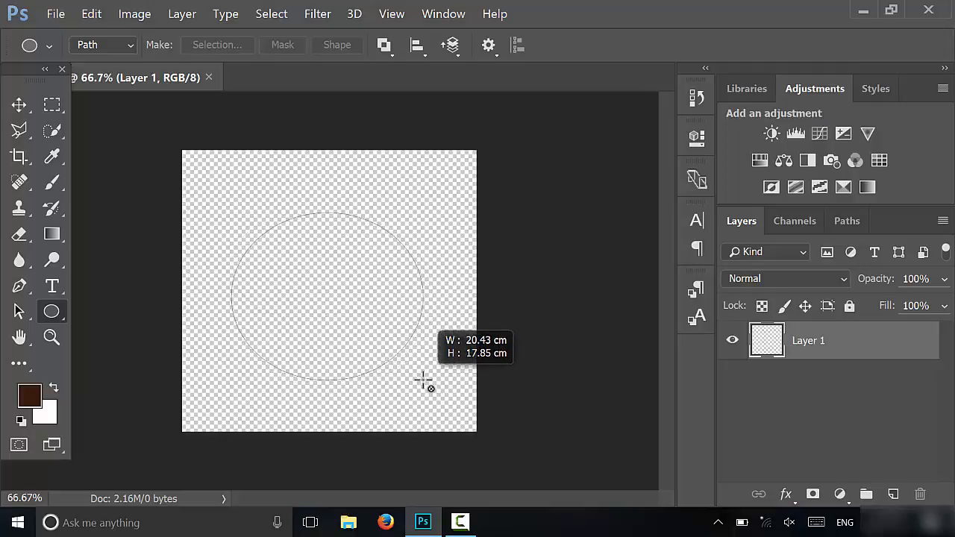
left_click_drag(423, 381, 433, 381)
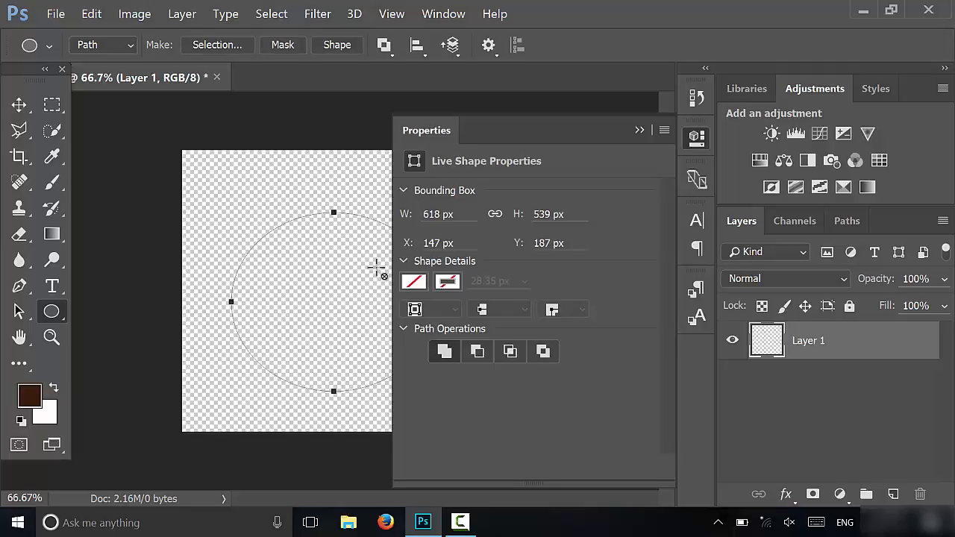
mouse_move(630, 143)
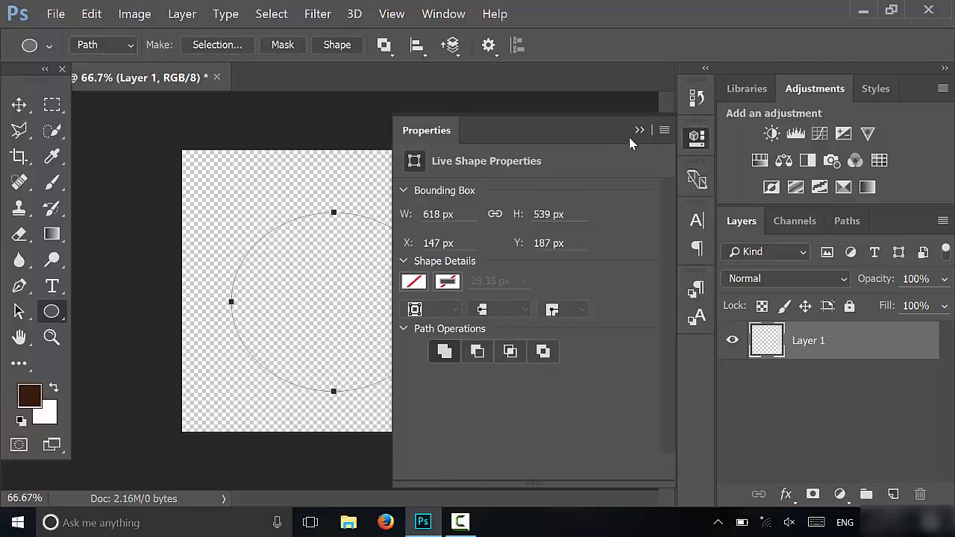
left_click(639, 130)
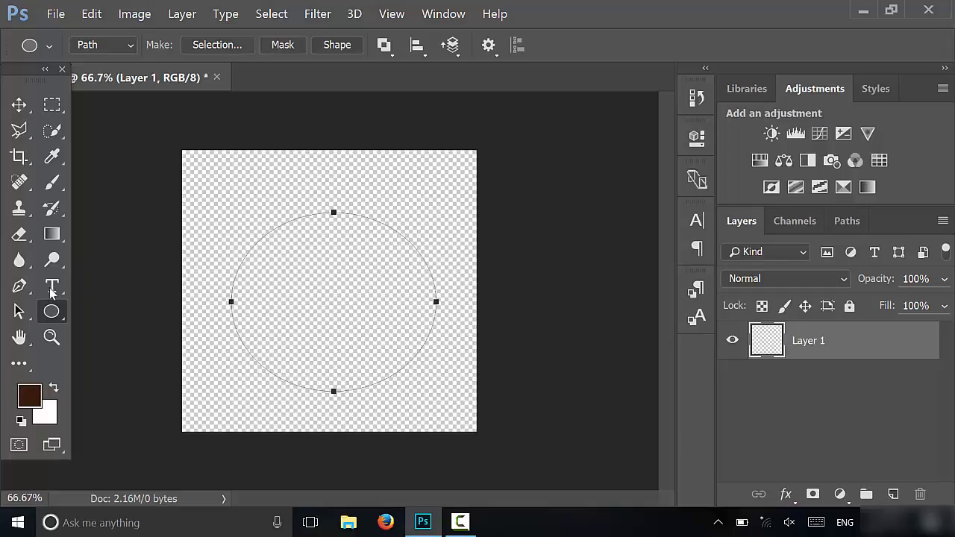
- Place bold 100 pt Rockwell text on the circle path reading 'this is the text that is on the path'
left_click(52, 286)
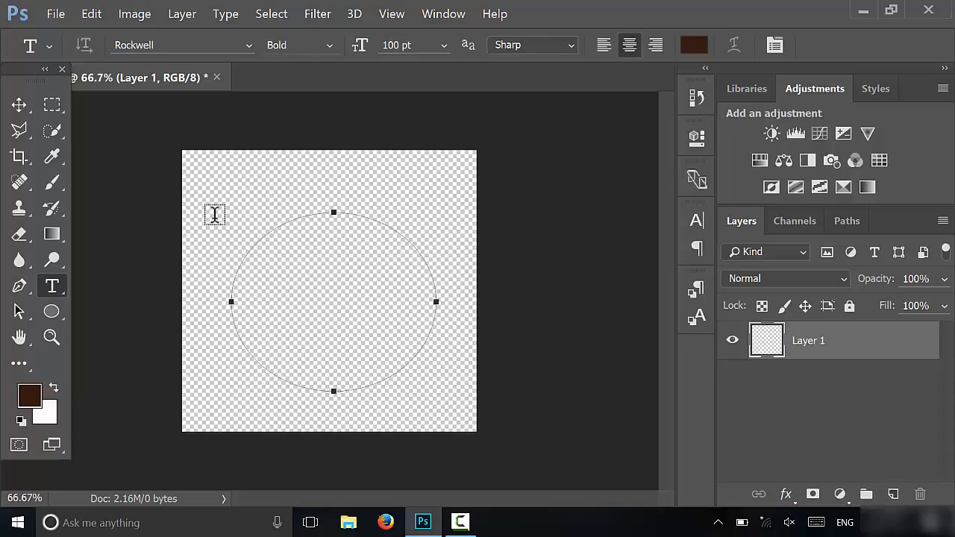
mouse_move(246, 243)
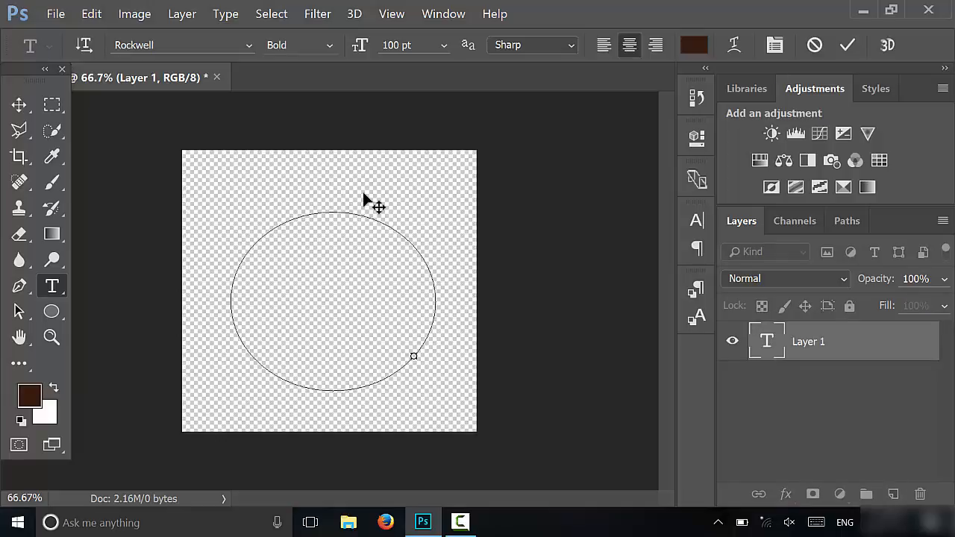
type("th")
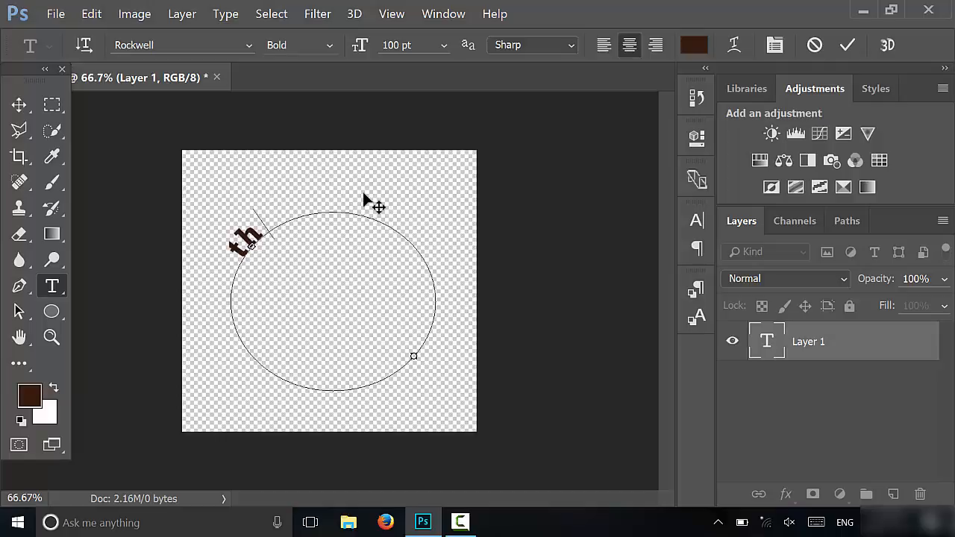
type("this is the text that is on the path")
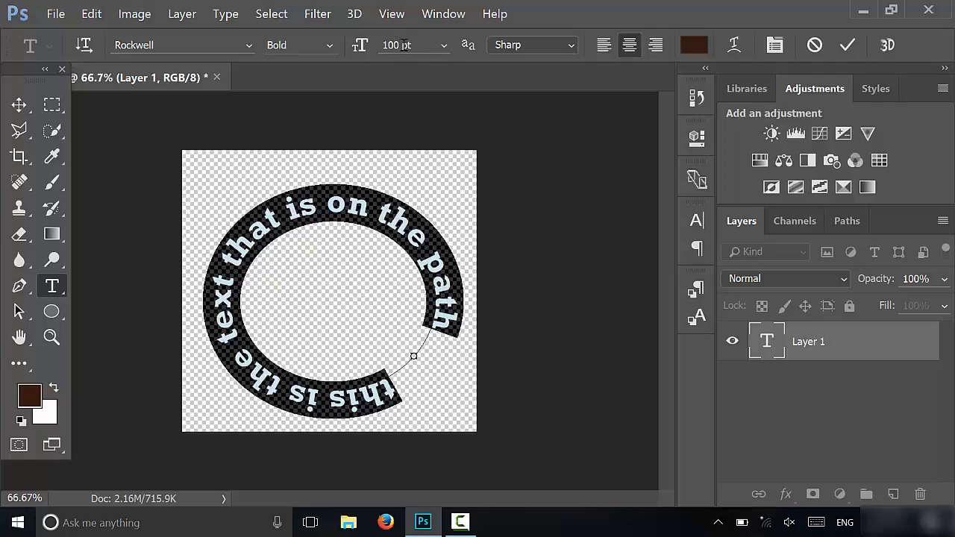
- Set the path text size to 110 pt and commit the edit
type("110")
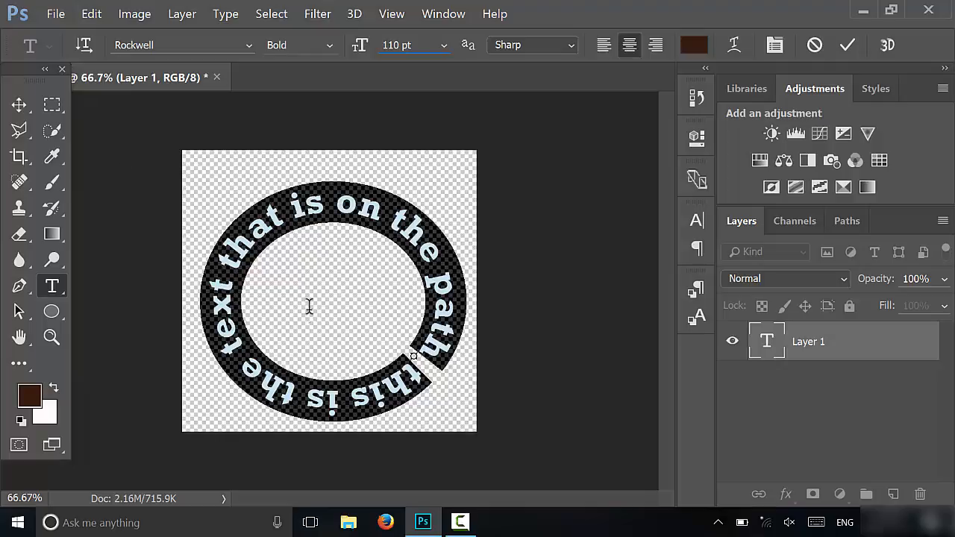
mouse_move(66, 131)
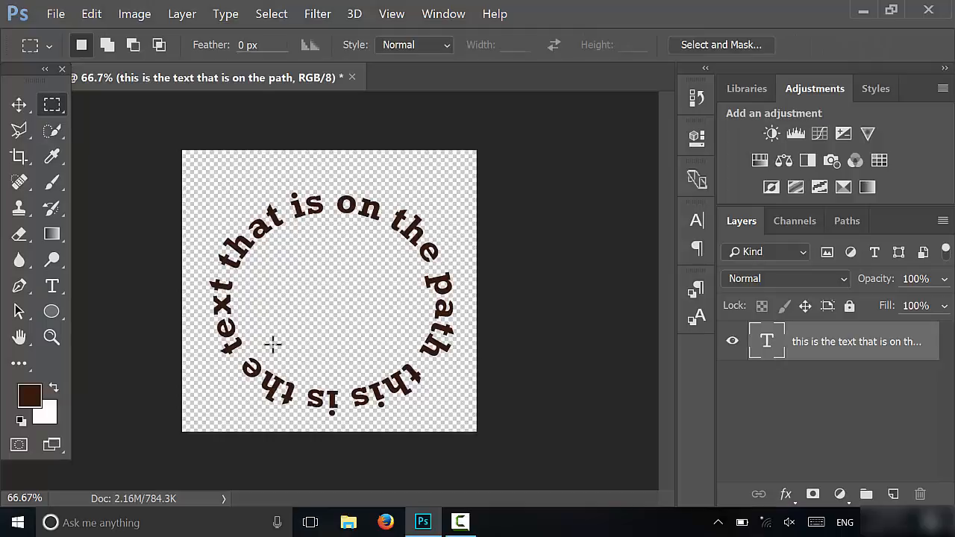
mouse_move(402, 346)
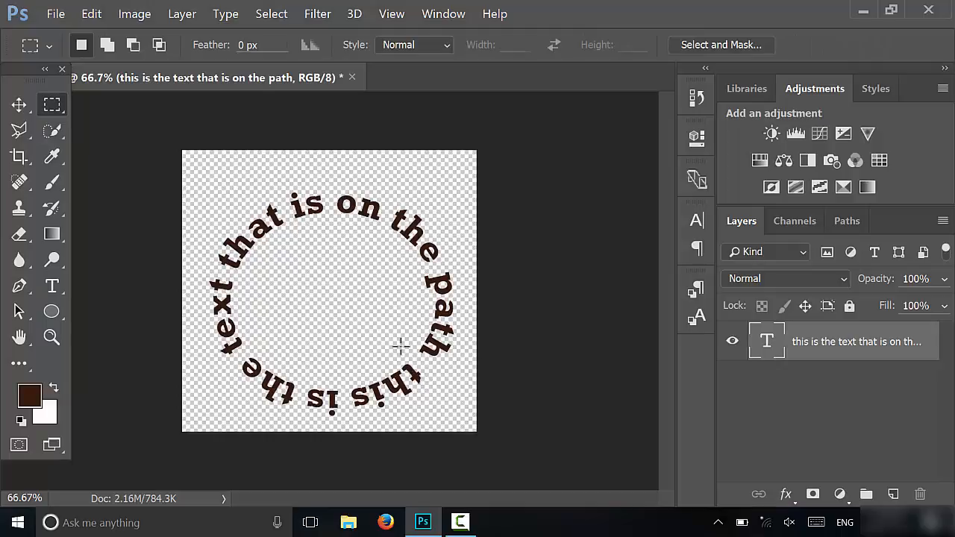
mouse_move(263, 337)
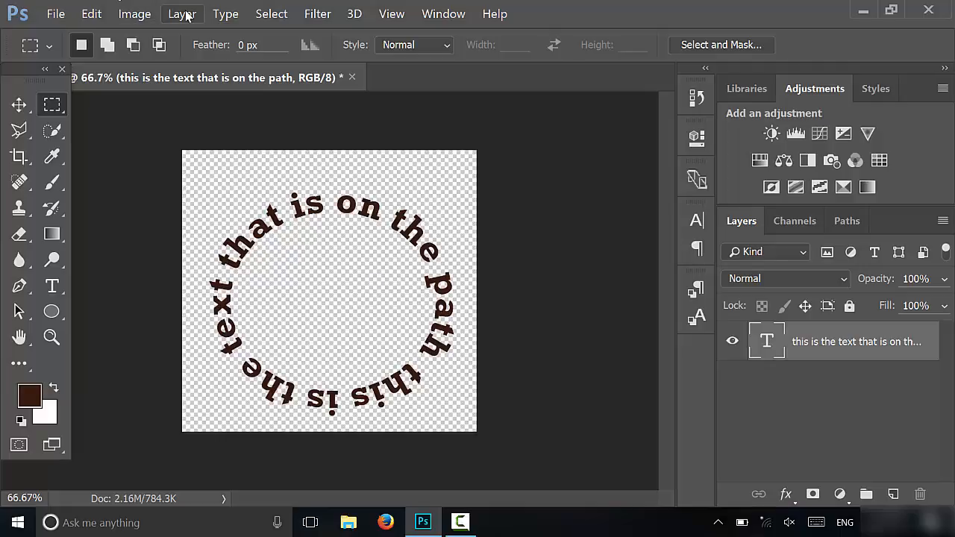
mouse_move(399, 157)
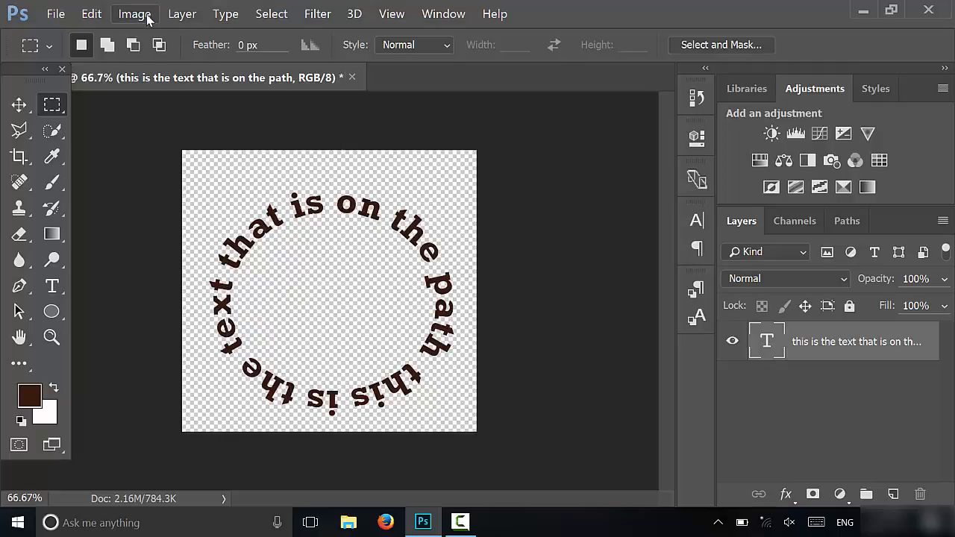
mouse_move(91, 13)
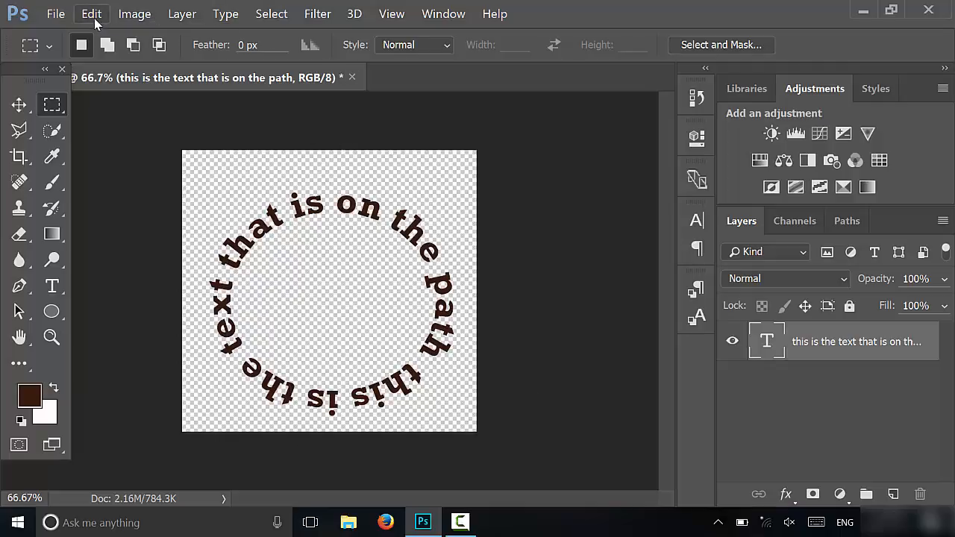
- Rotate the circular text with Free Transform so 'this is the text' sits at the top
left_click(91, 14)
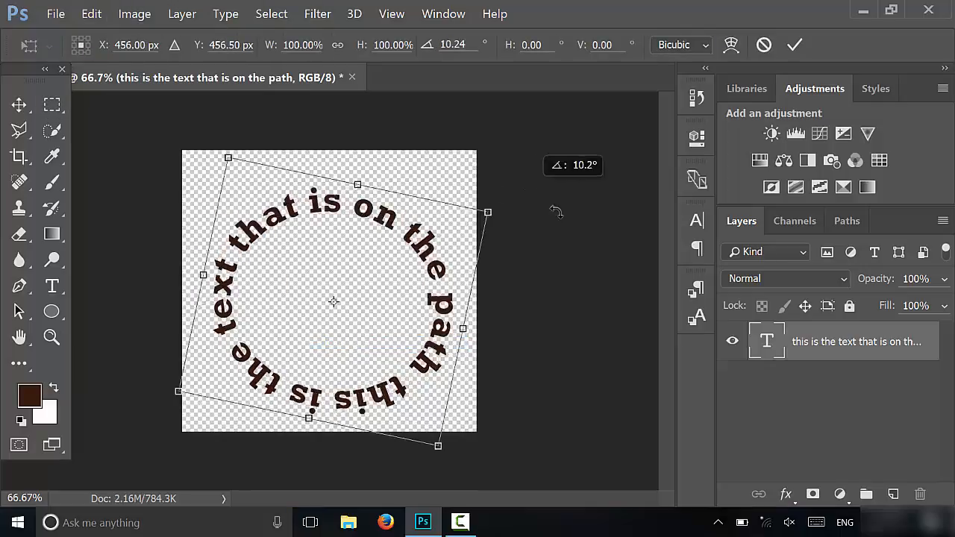
left_click_drag(487, 212, 506, 345)
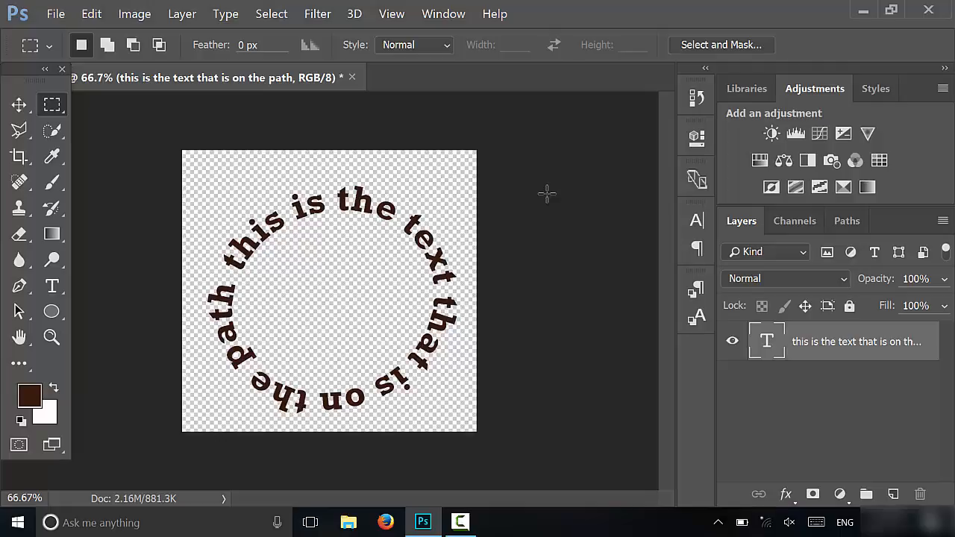
mouse_move(537, 288)
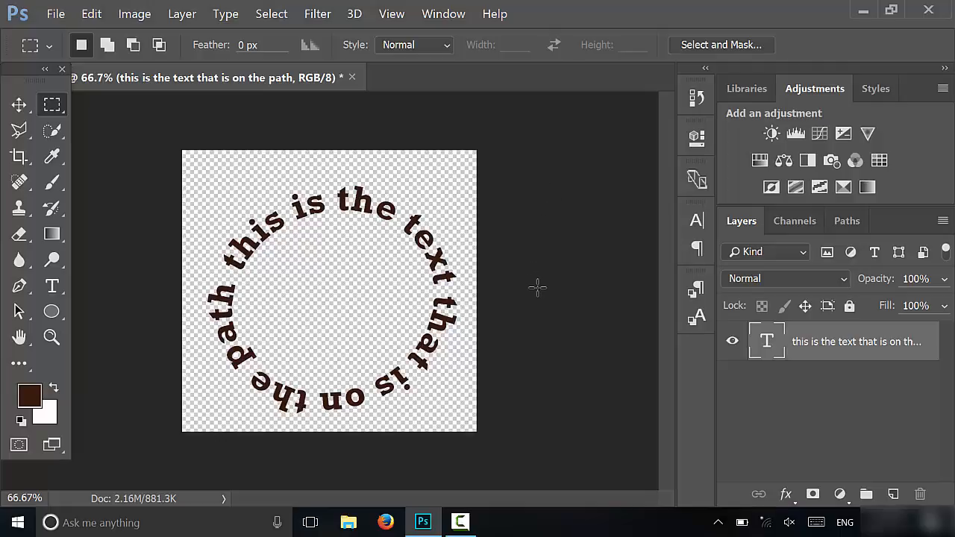
mouse_move(534, 287)
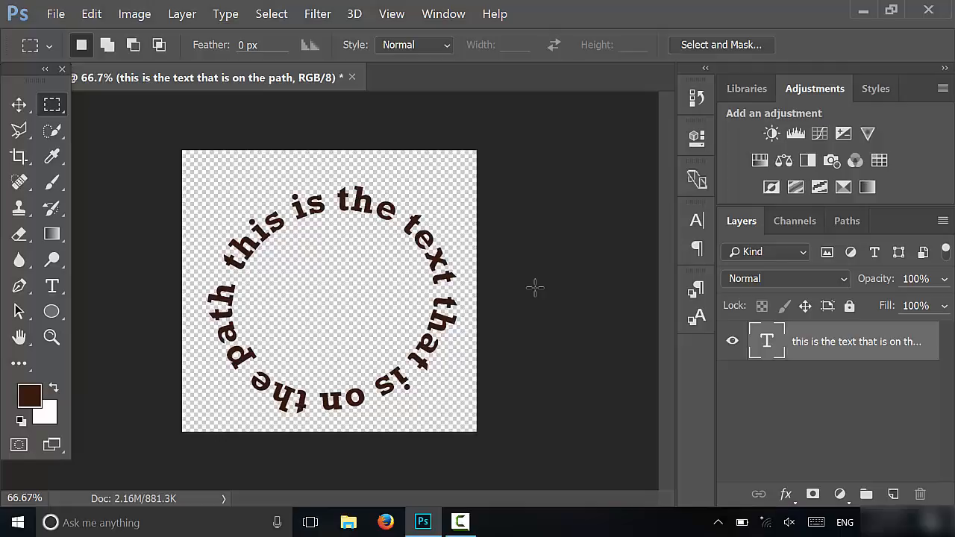